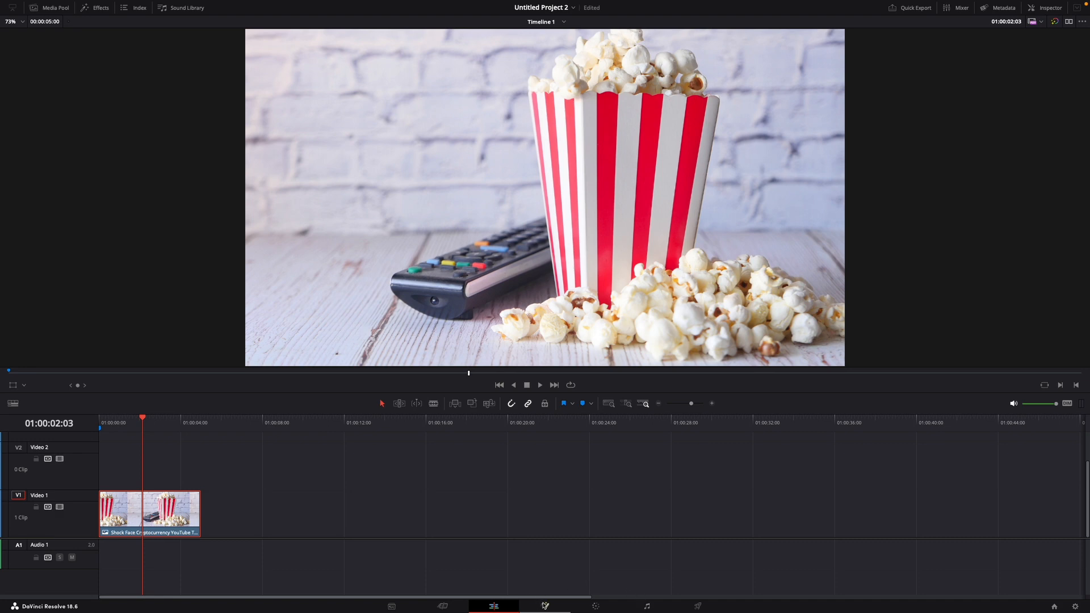
Step: Switch the popcorn clip to the Fusion page with the effects library visible
left_click(545, 606)
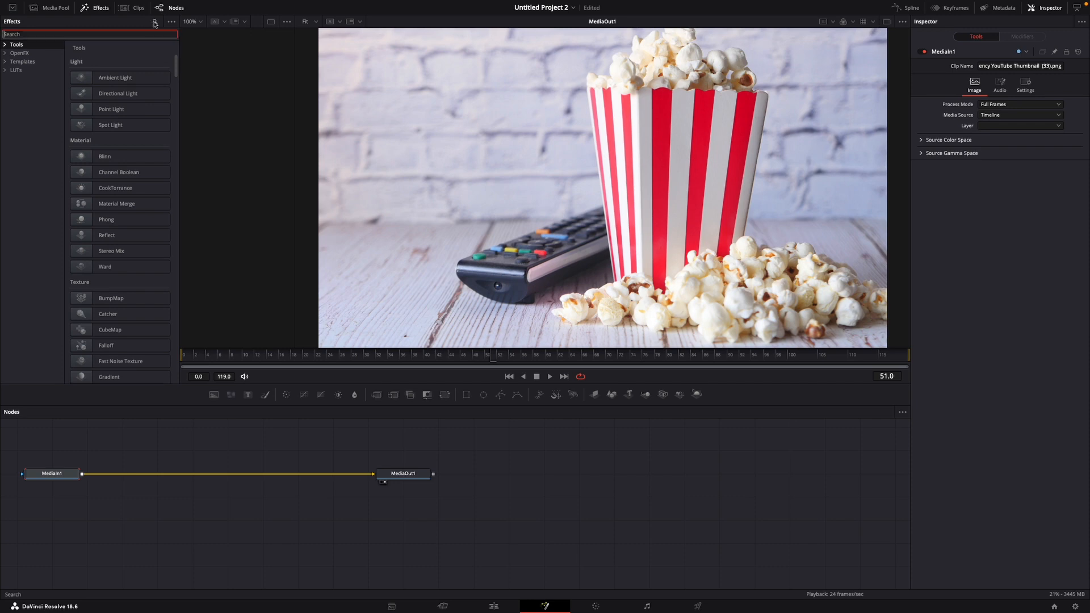
Step: Add a TV node between MediaIn1 and MediaOut1 and set Scan Lines to 0
type("TV")
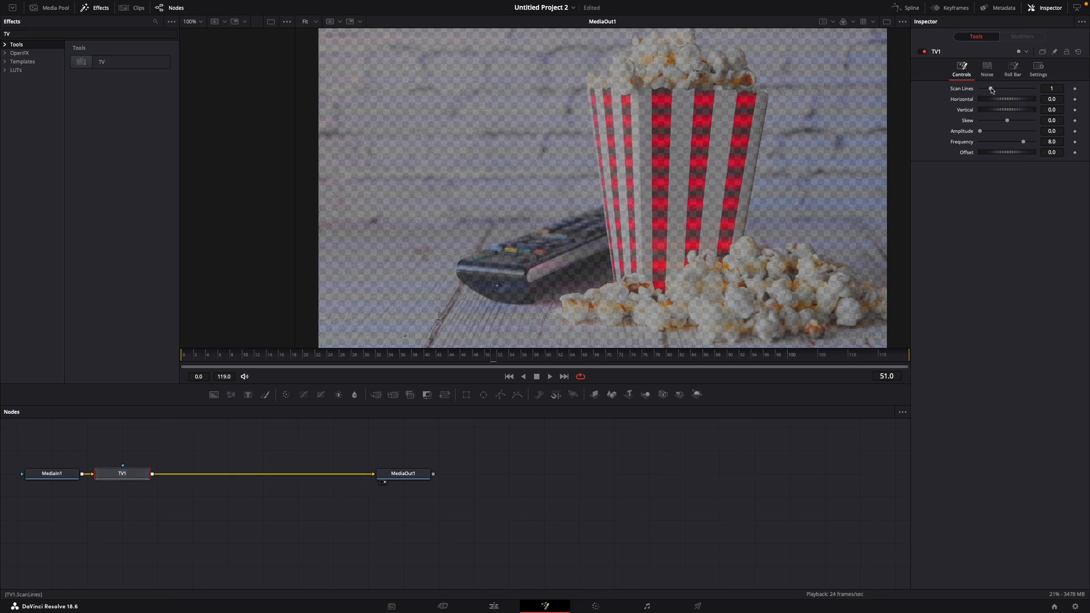
left_click_drag(989, 89, 978, 88)
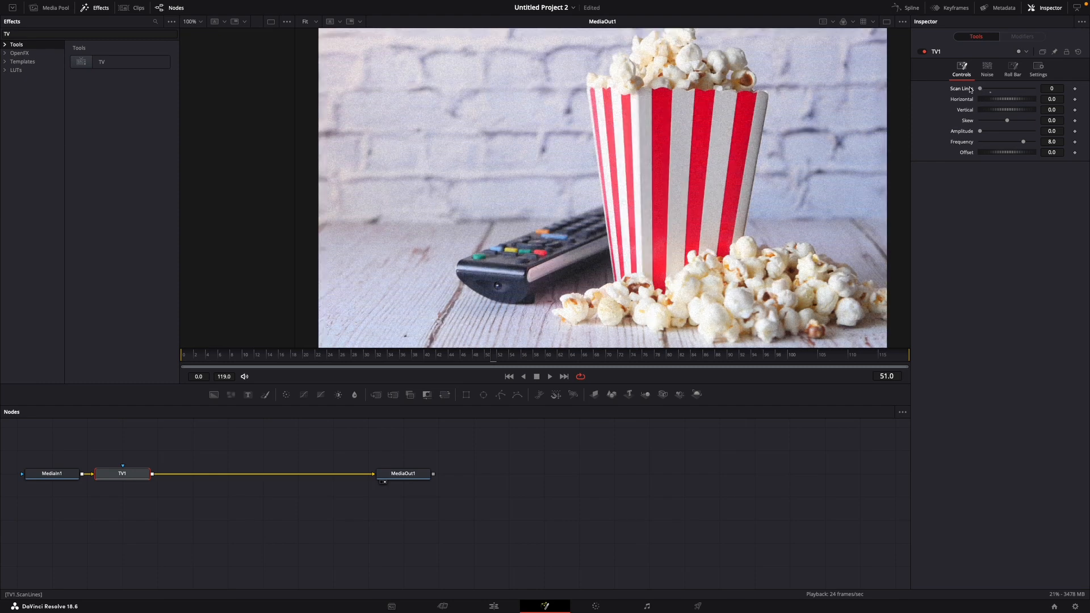
mouse_move(618, 193)
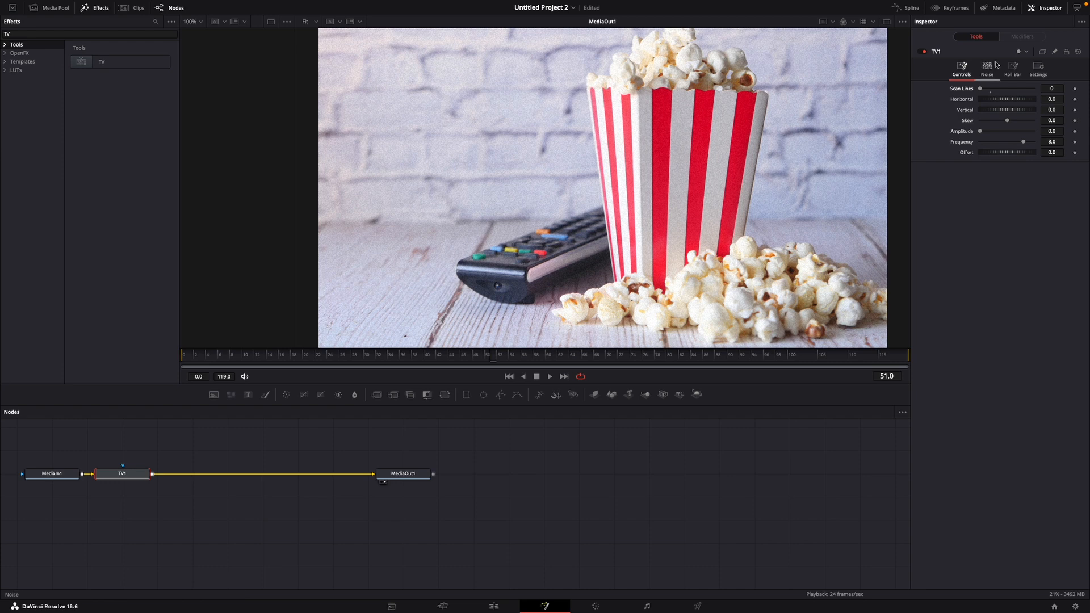
Step: Set the TV noise Power to 5 with Random animating over time, and preview playback
left_click(986, 70)
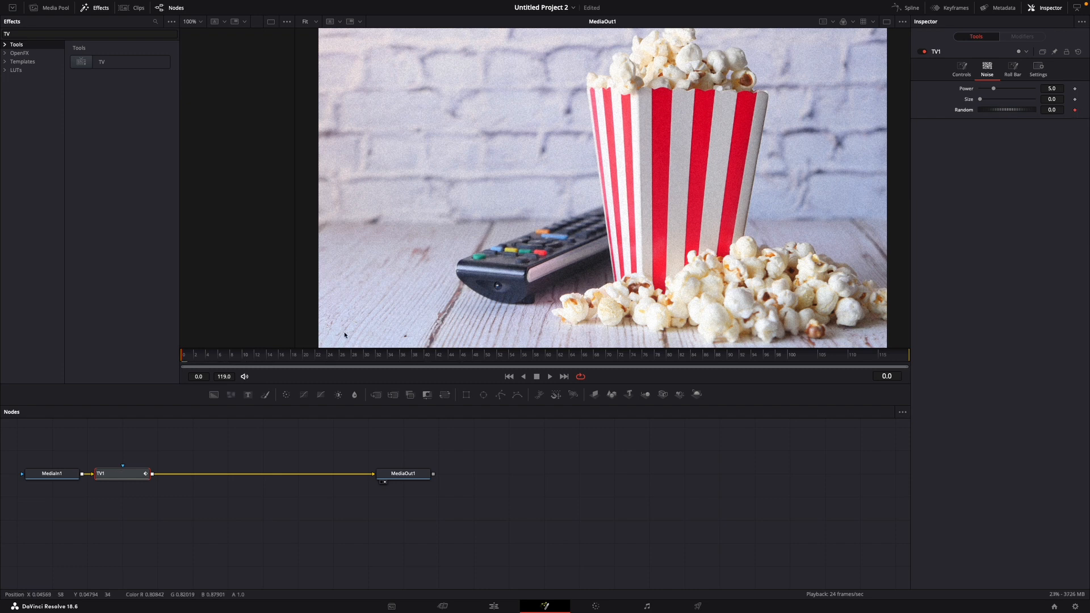
left_click(754, 354)
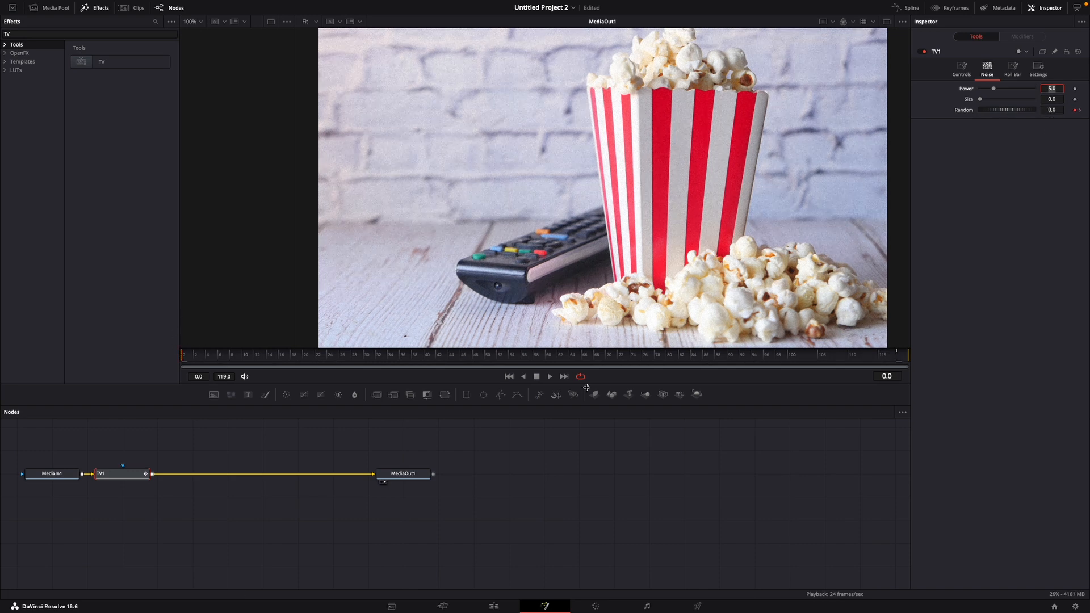
left_click(549, 376)
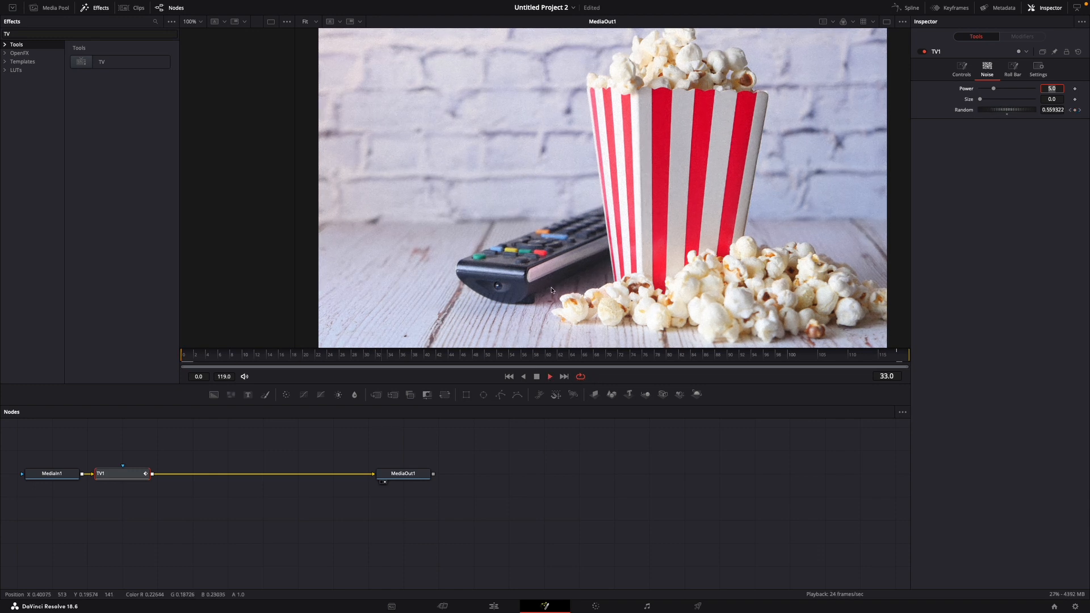
left_click(550, 376)
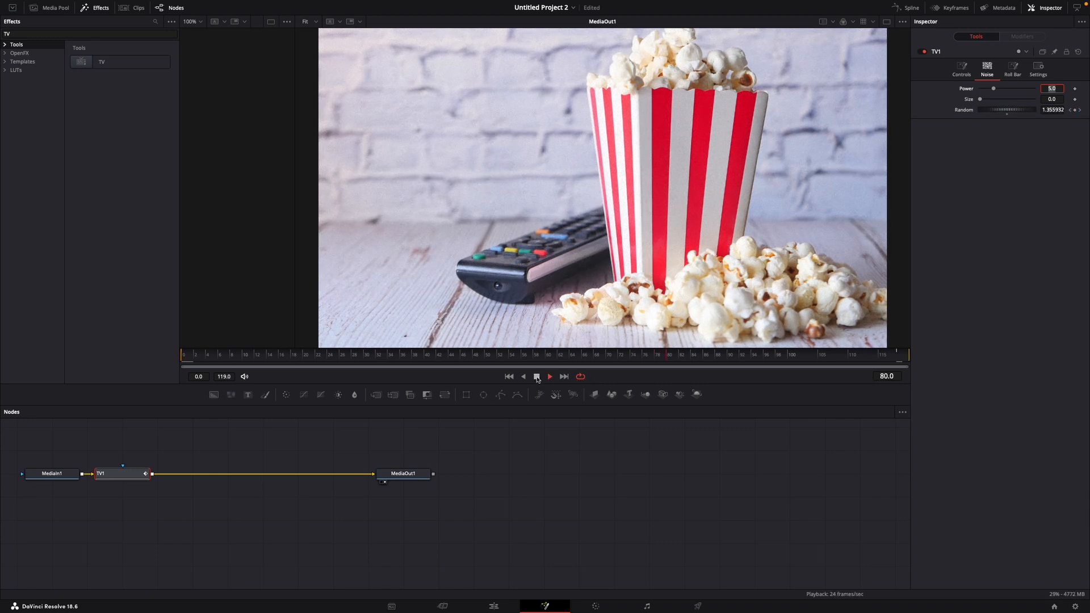
Step: Set the TV Roll Bar strength to about 0.16
left_click(537, 376)
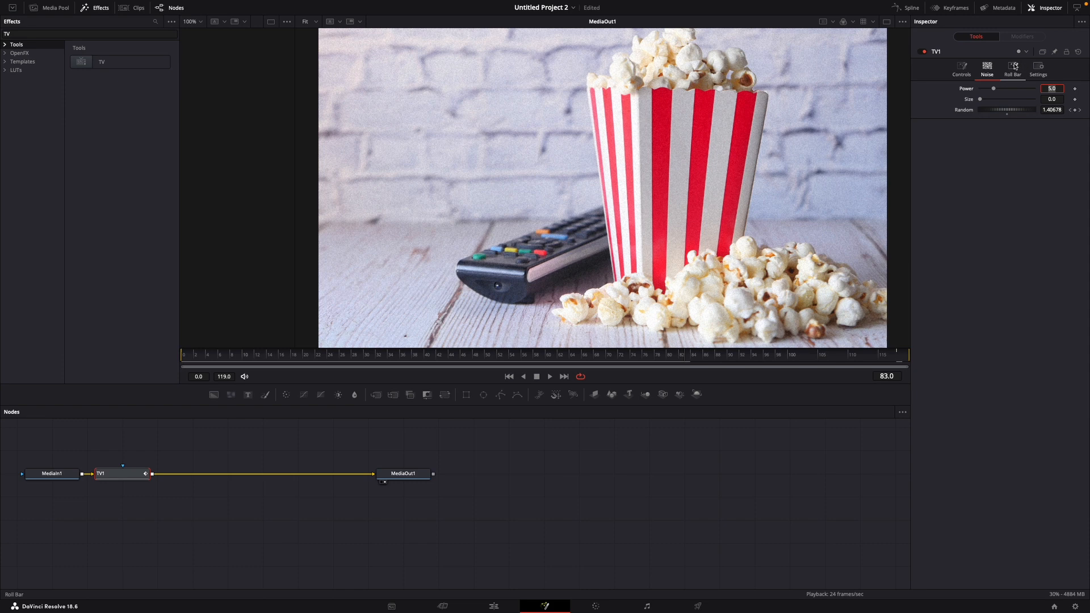
left_click(1012, 70)
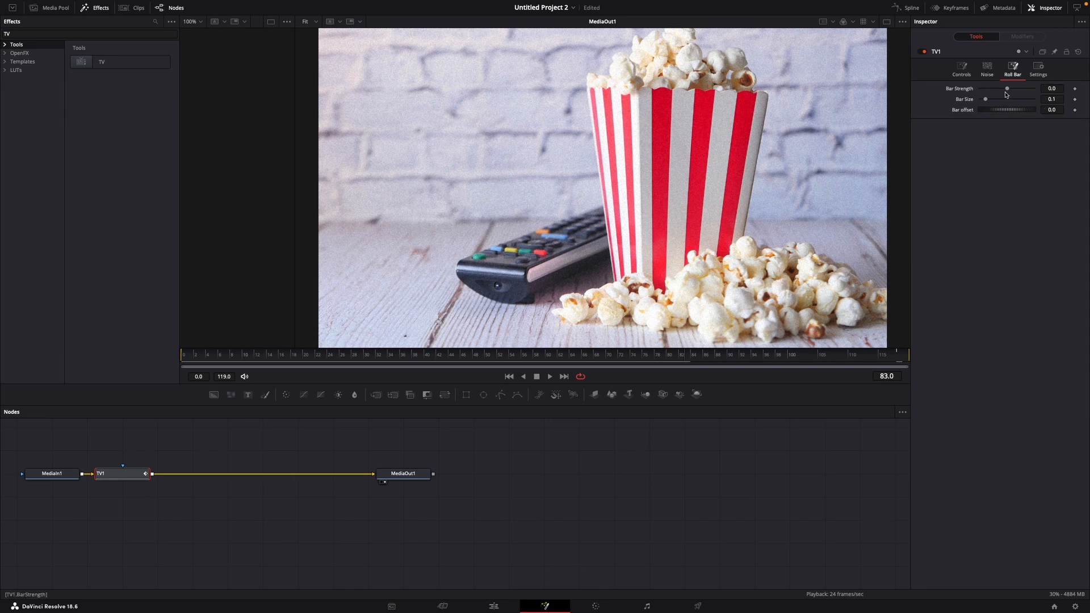
left_click_drag(1006, 94, 1008, 94)
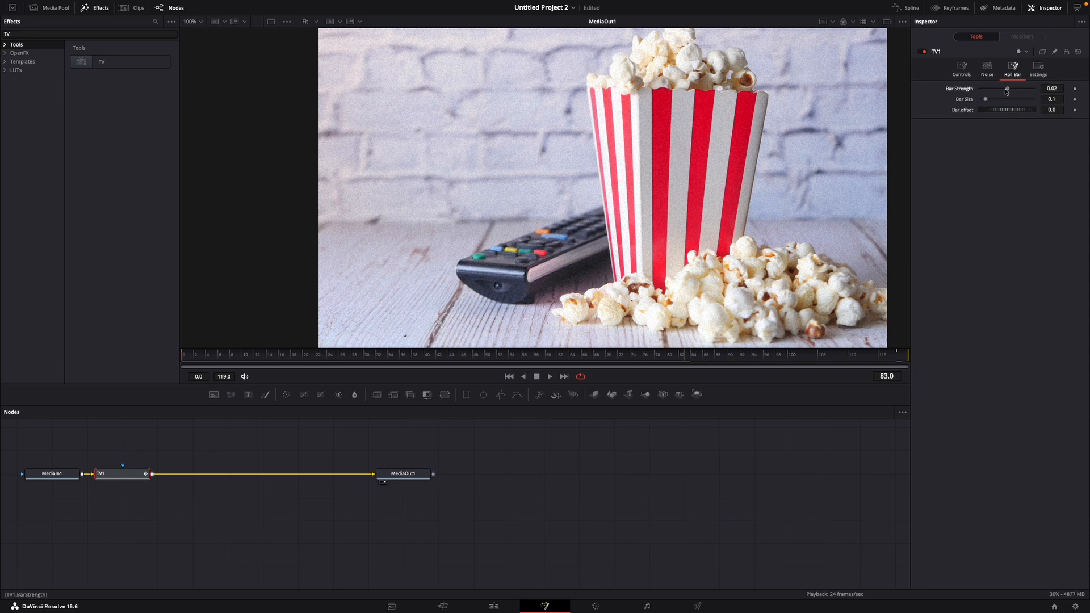
left_click_drag(1006, 91, 1025, 91)
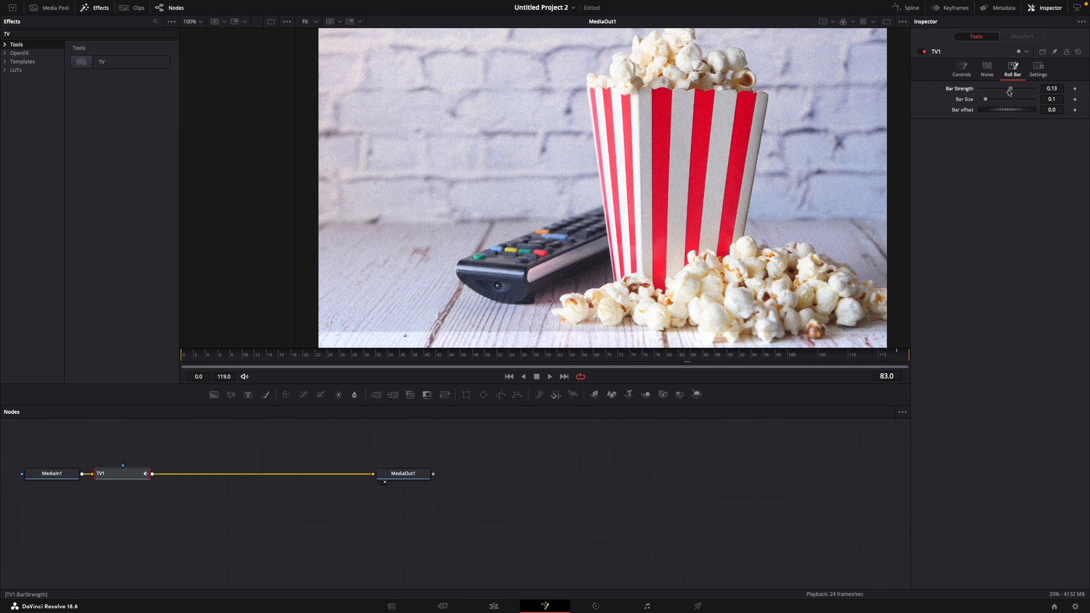
left_click_drag(1008, 91, 1012, 89)
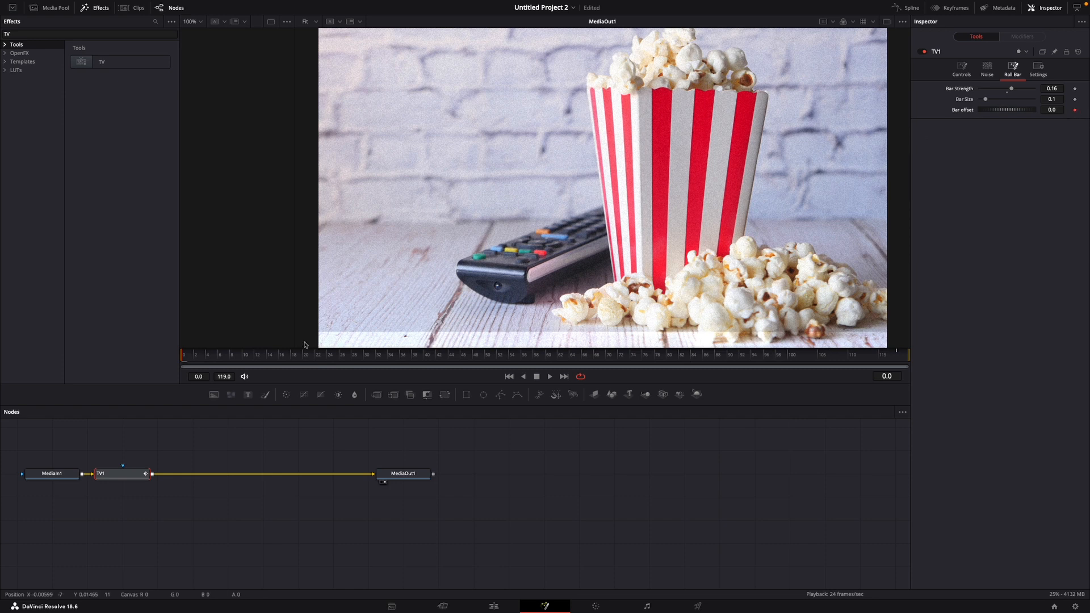
Step: Keyframe Bar Offset from 0 to 40 at frame 119, then play it on the Edit timeline
left_click(190, 355)
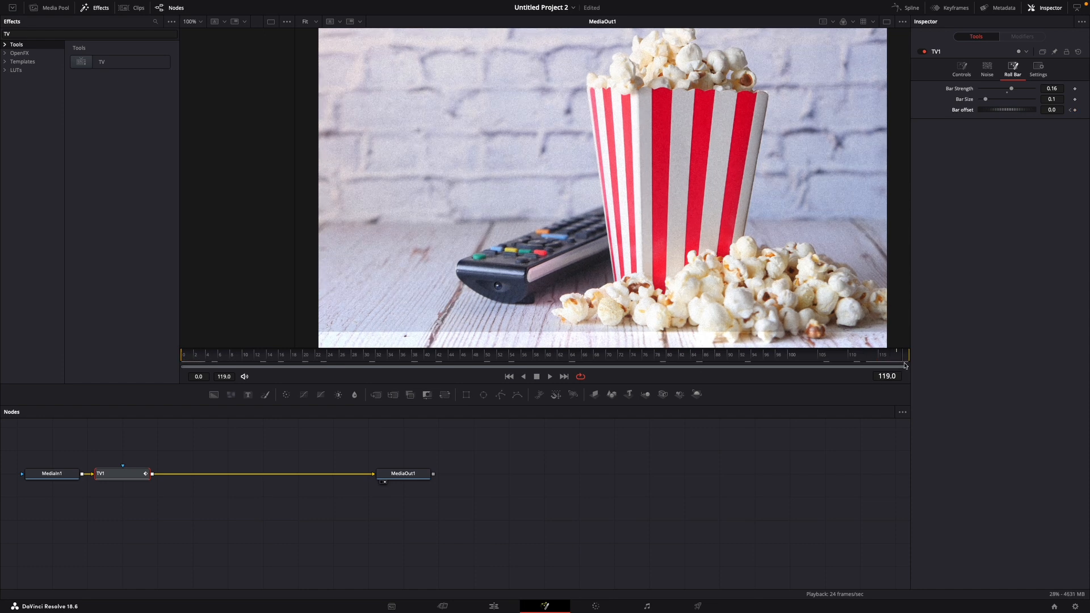
left_click(1051, 108)
type("40")
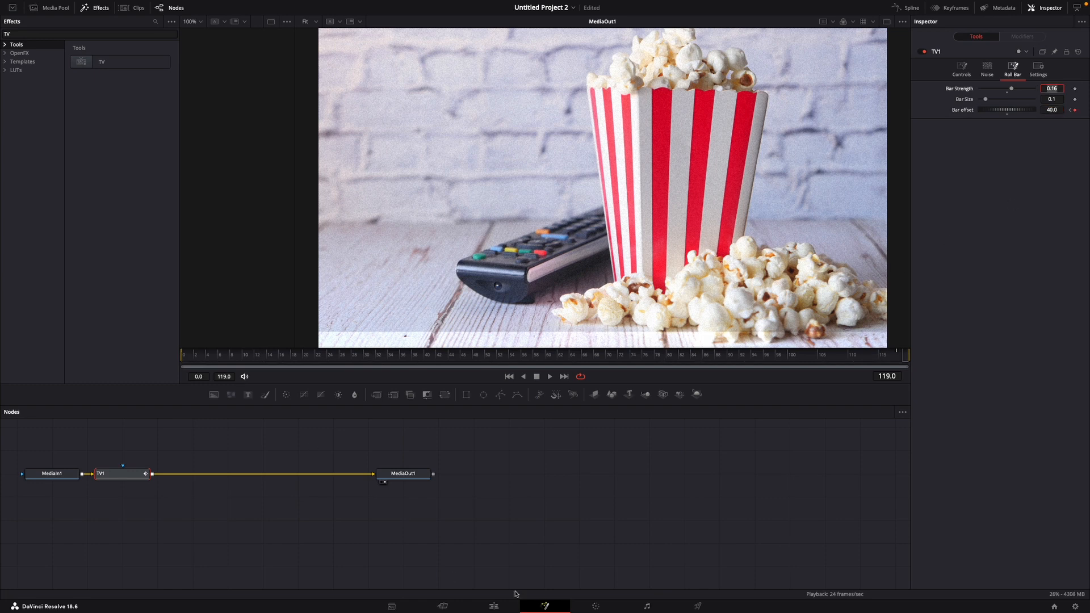
left_click(494, 606)
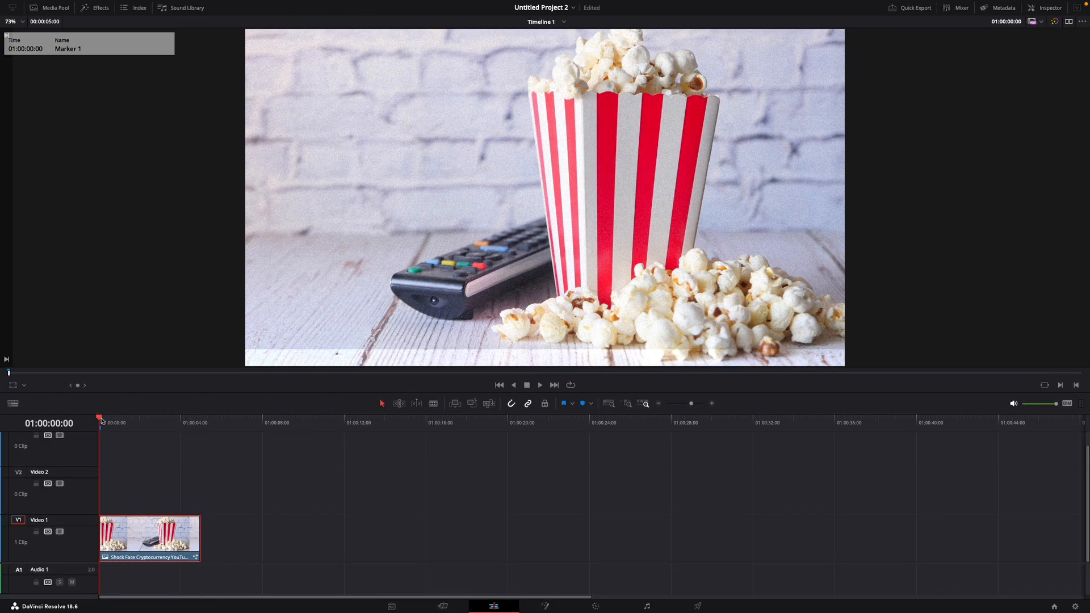
left_click(541, 385)
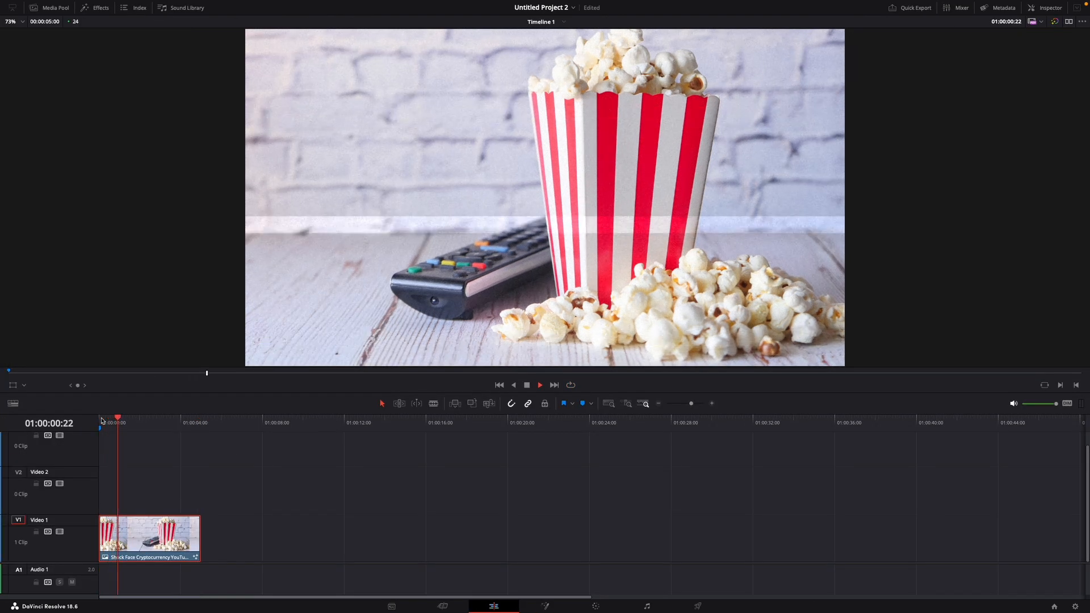